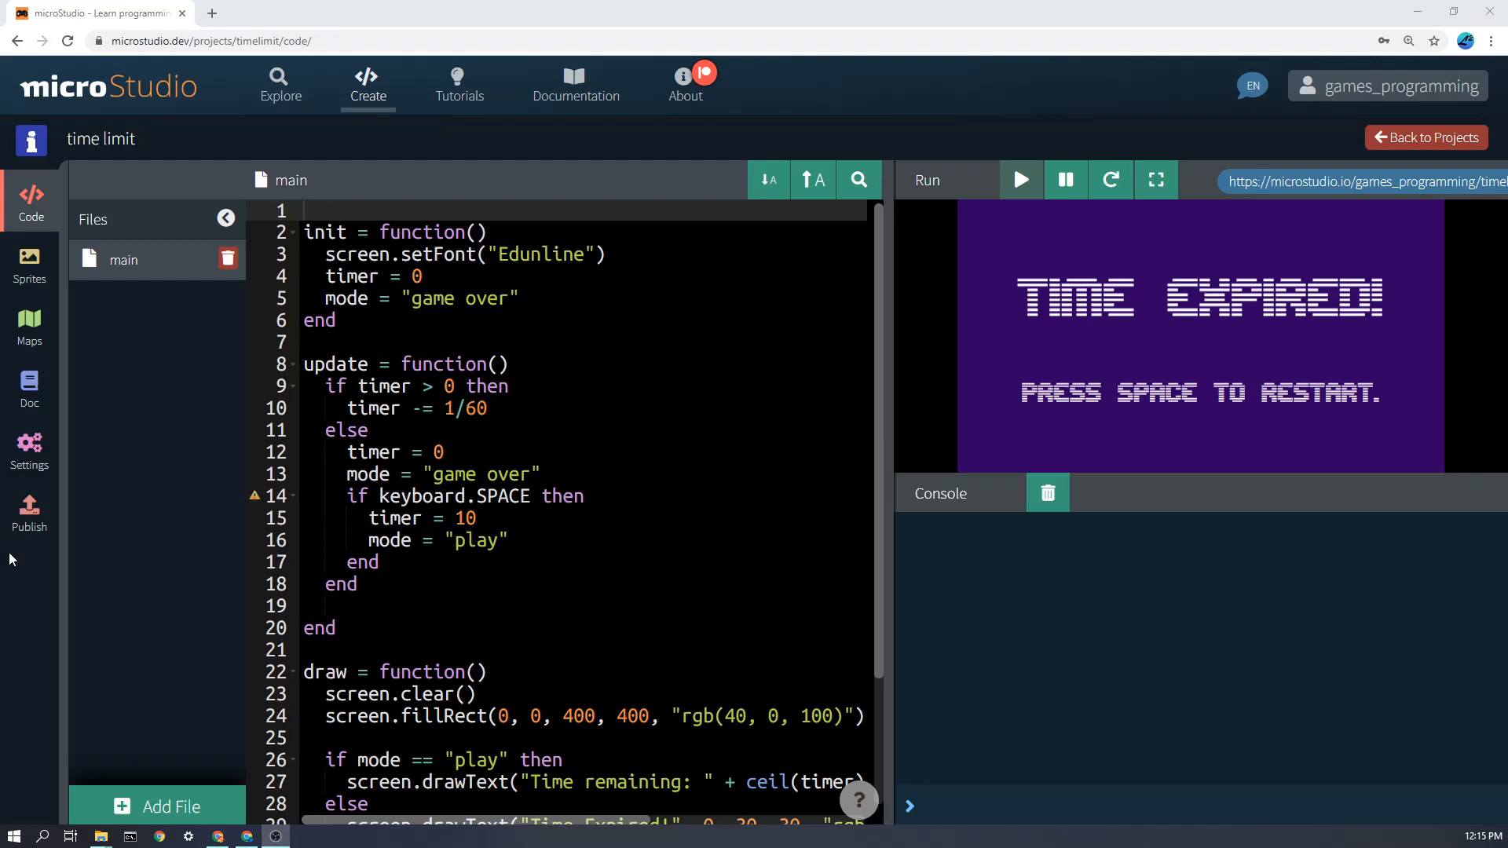
mouse_move(212, 577)
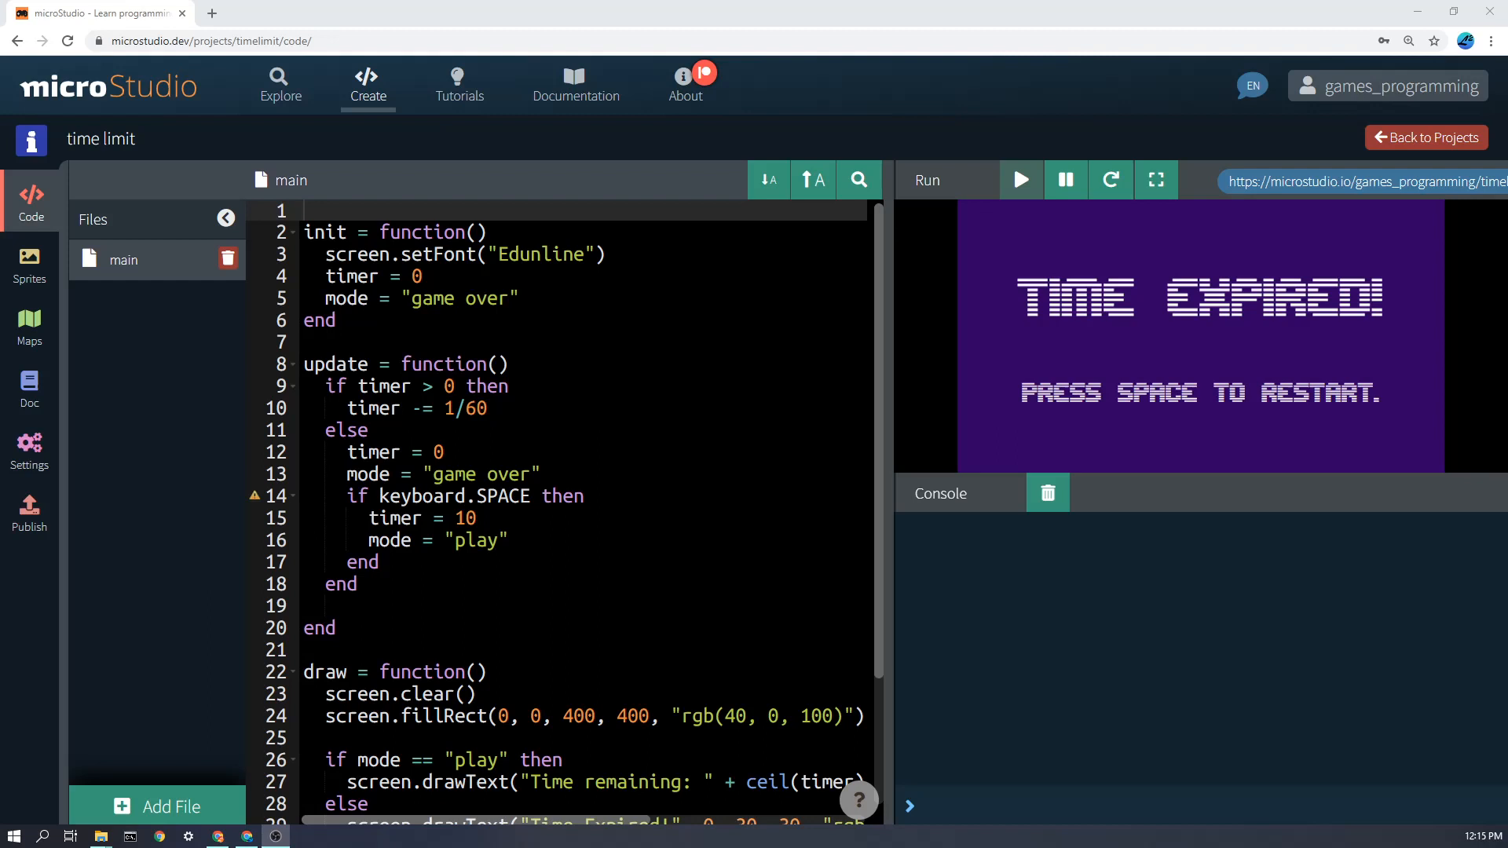
mouse_move(1337, 298)
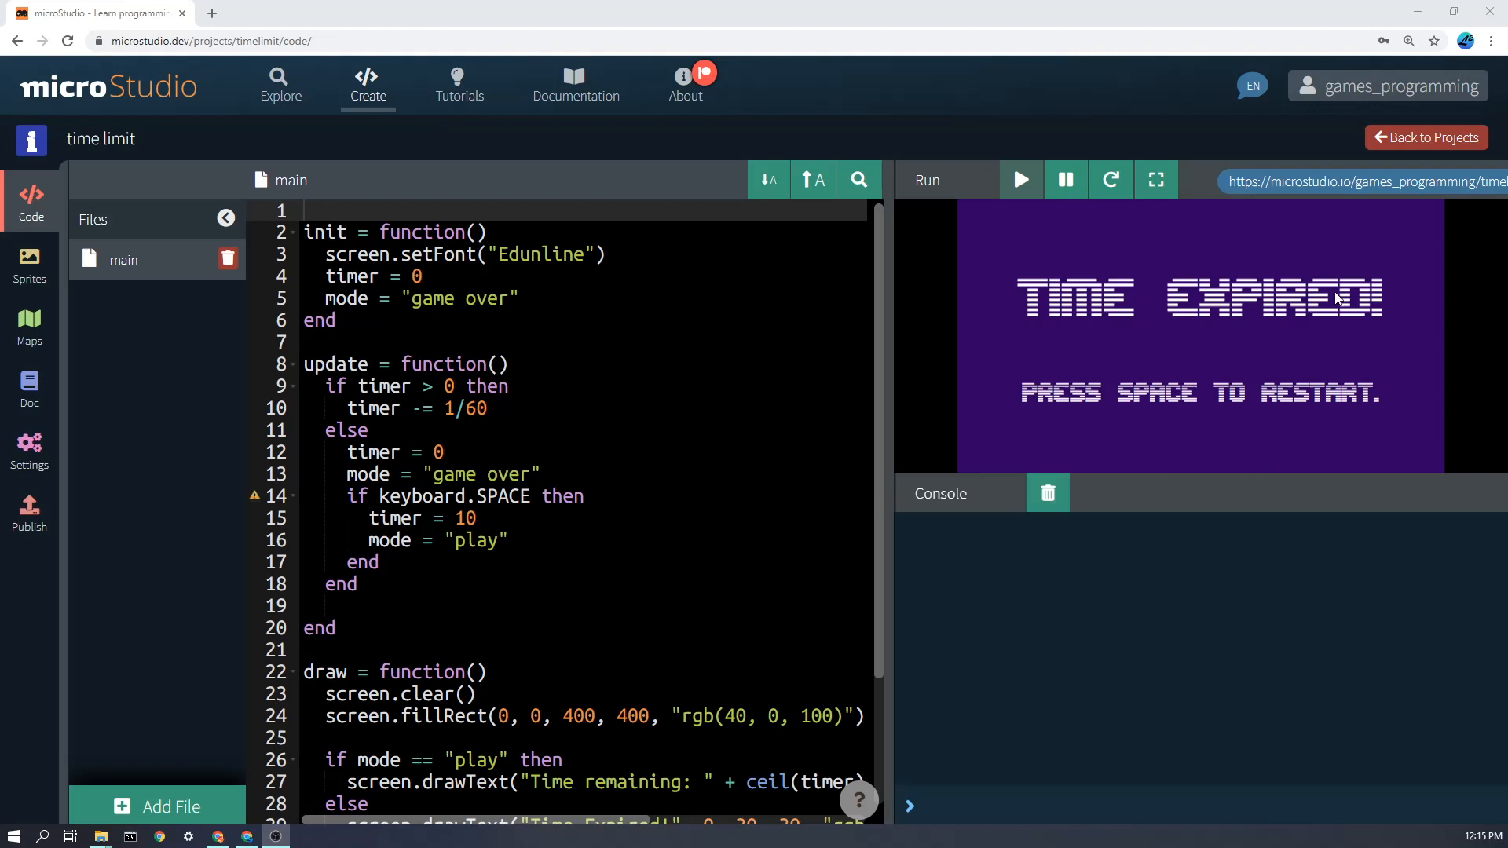
mouse_move(1306, 384)
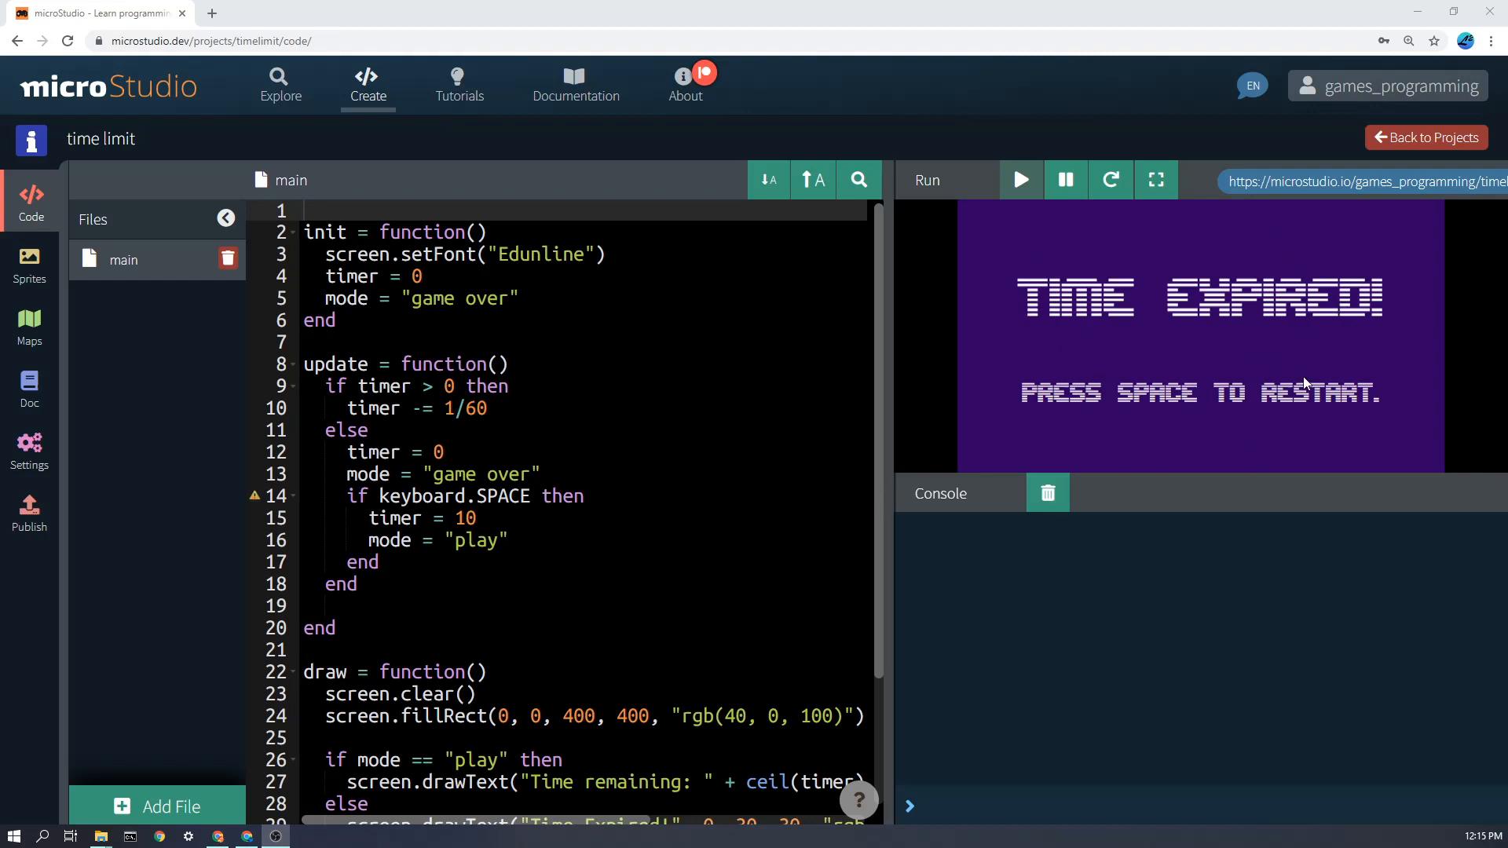
Restart the countdown with Space and locate the timer variable set in init.
key("space")
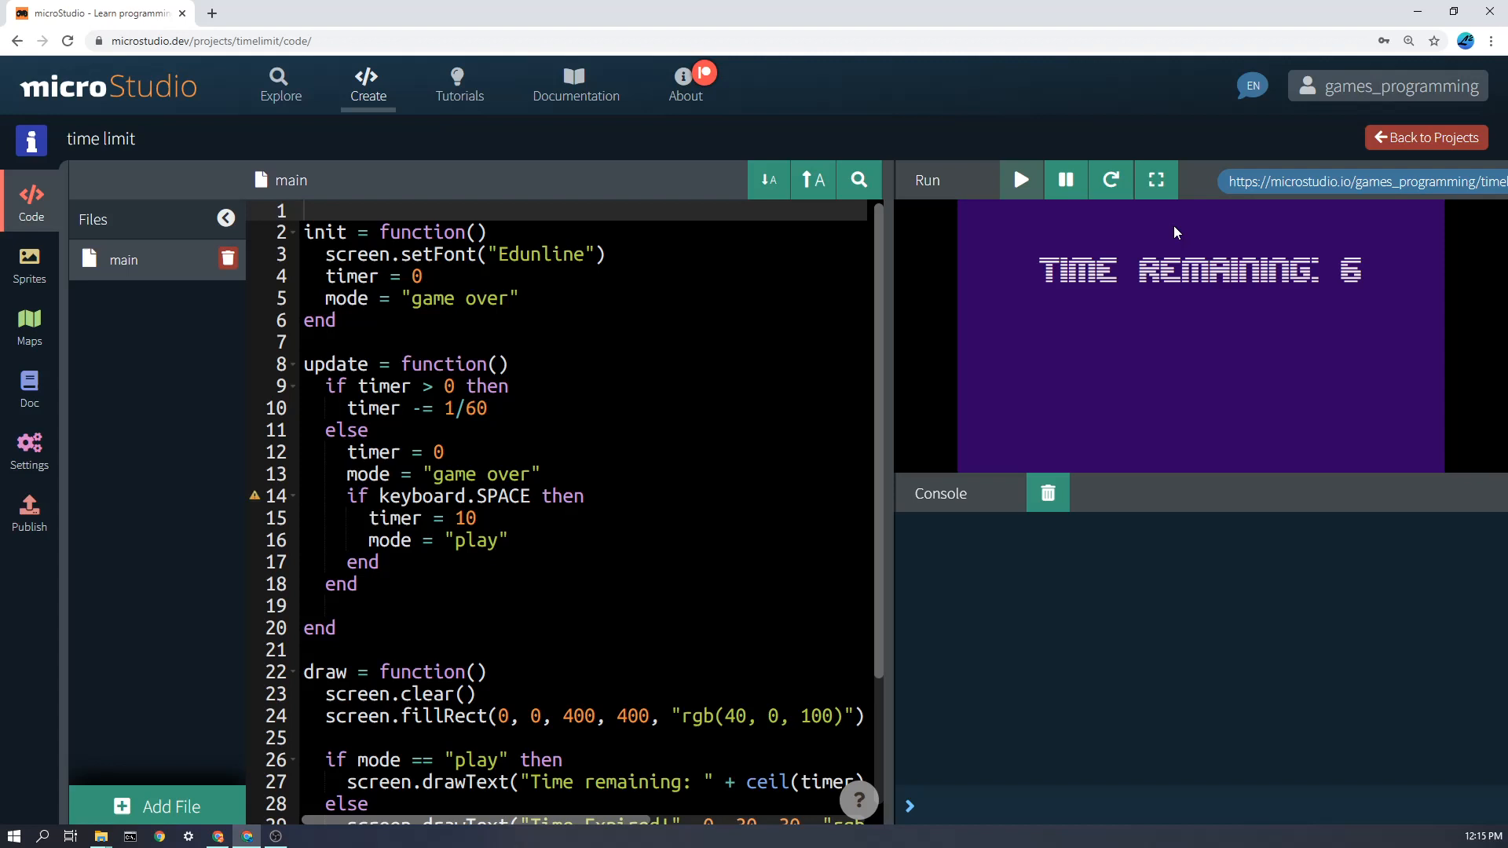
mouse_move(1152, 384)
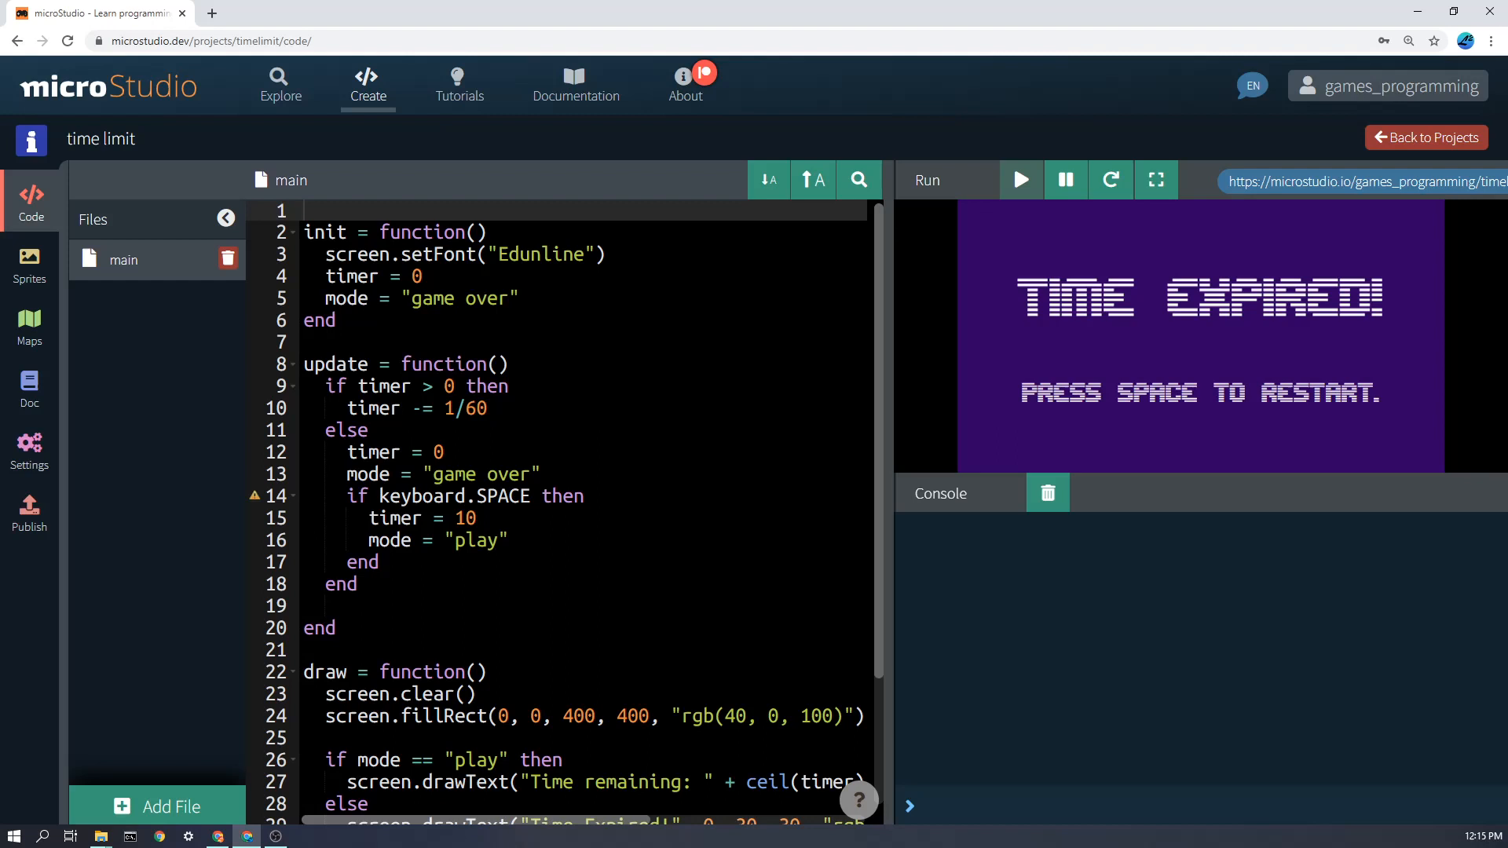
mouse_move(1219, 420)
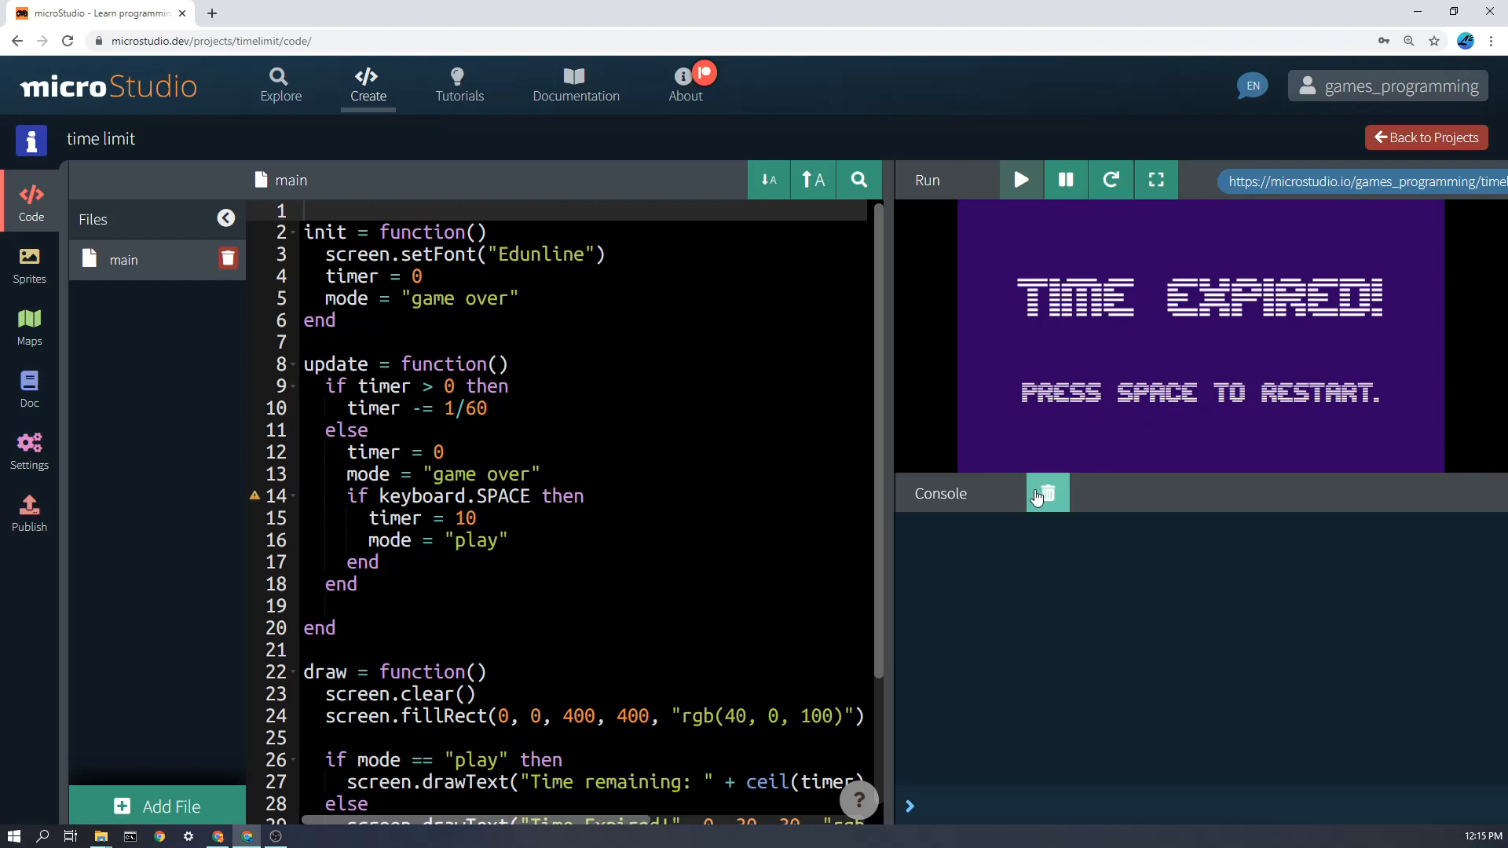
mouse_move(1047, 492)
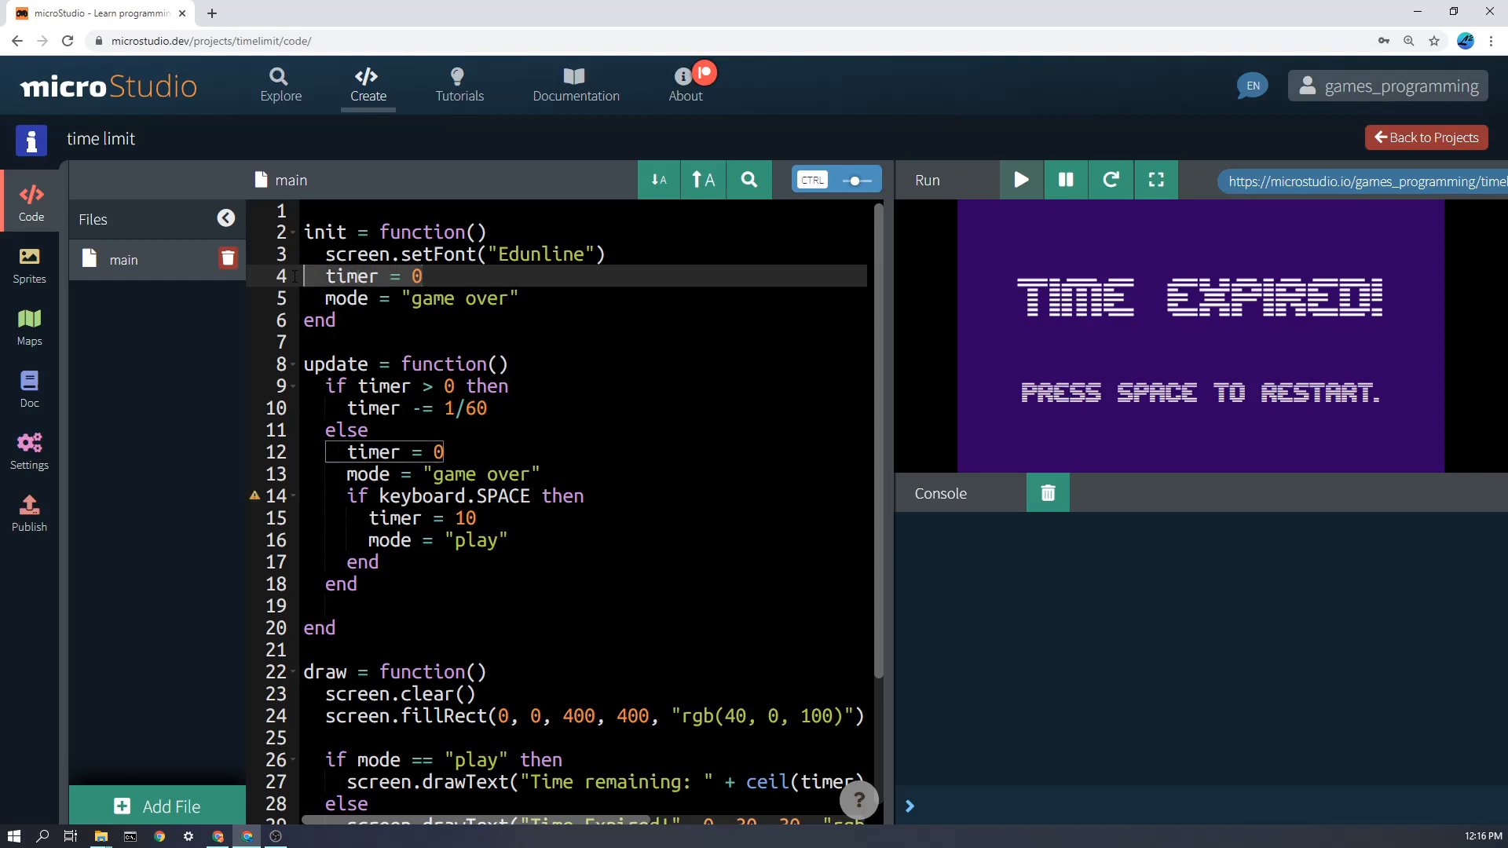
left_click(417, 276)
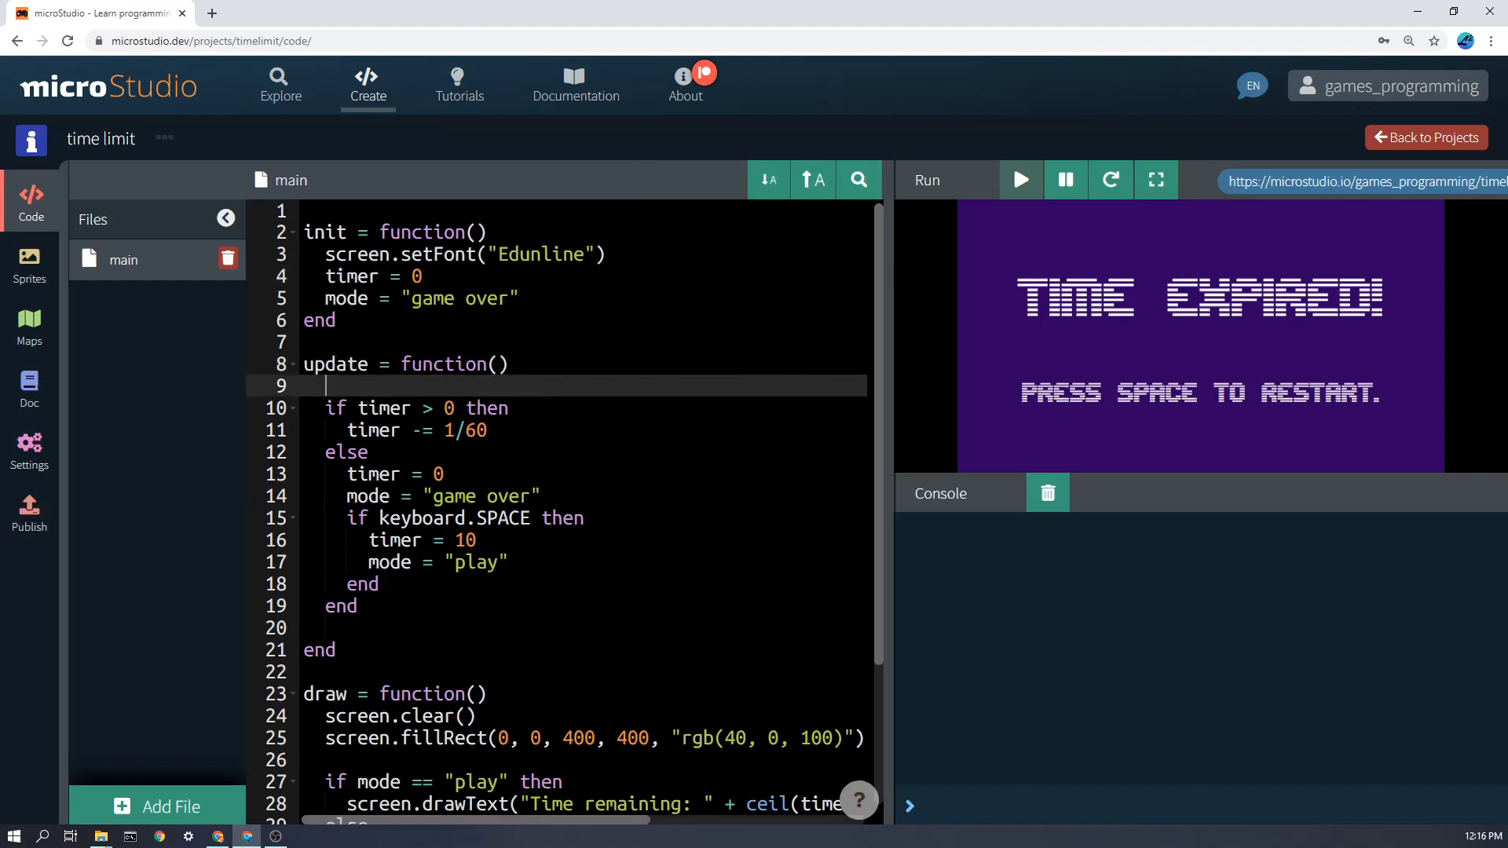
Write the comment // handle timer on the new line above the timer check.
type("// handle")
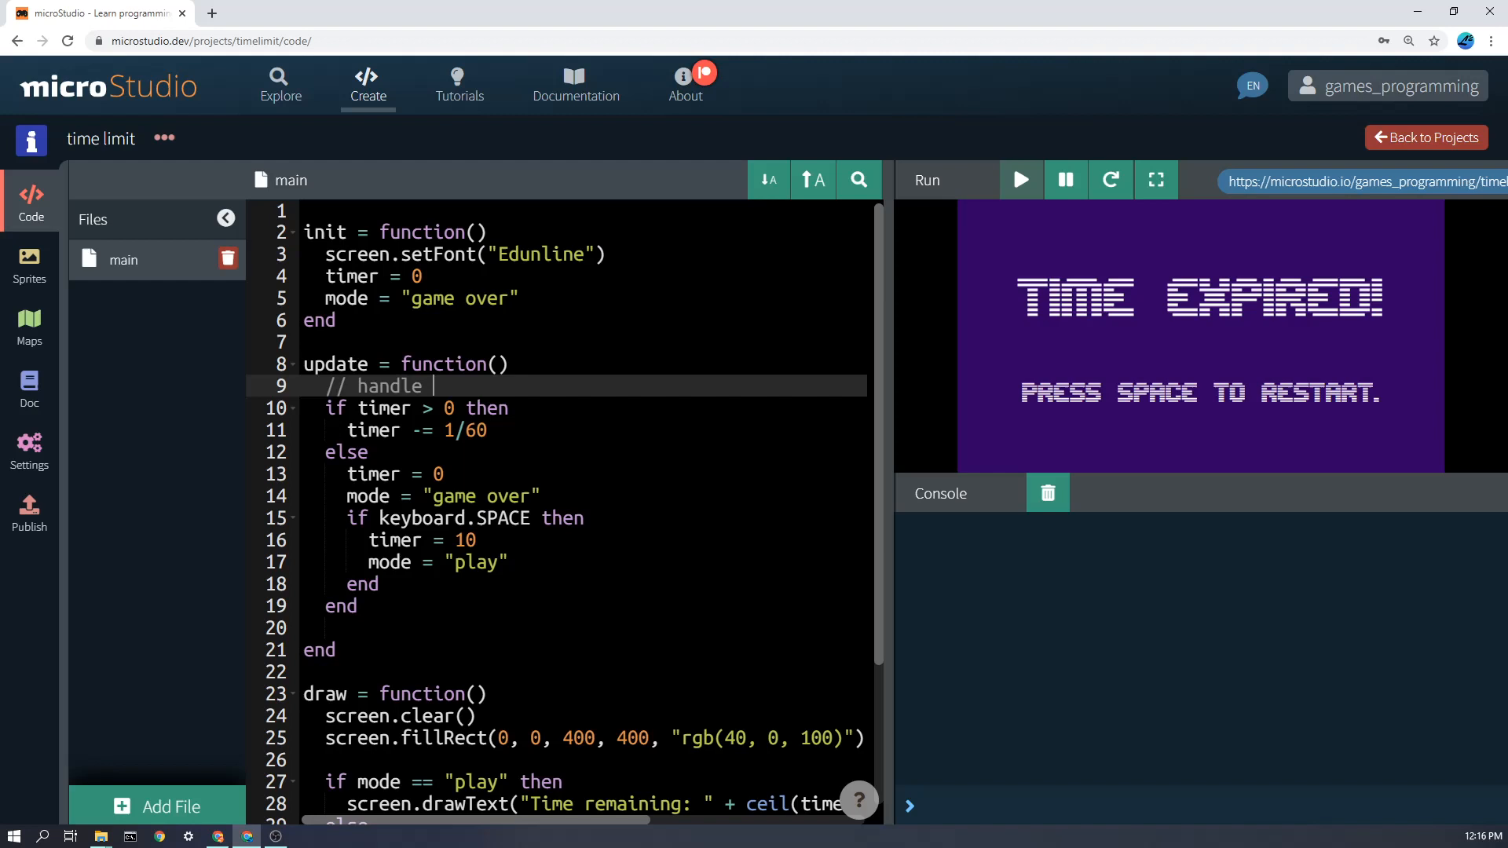
type("timer")
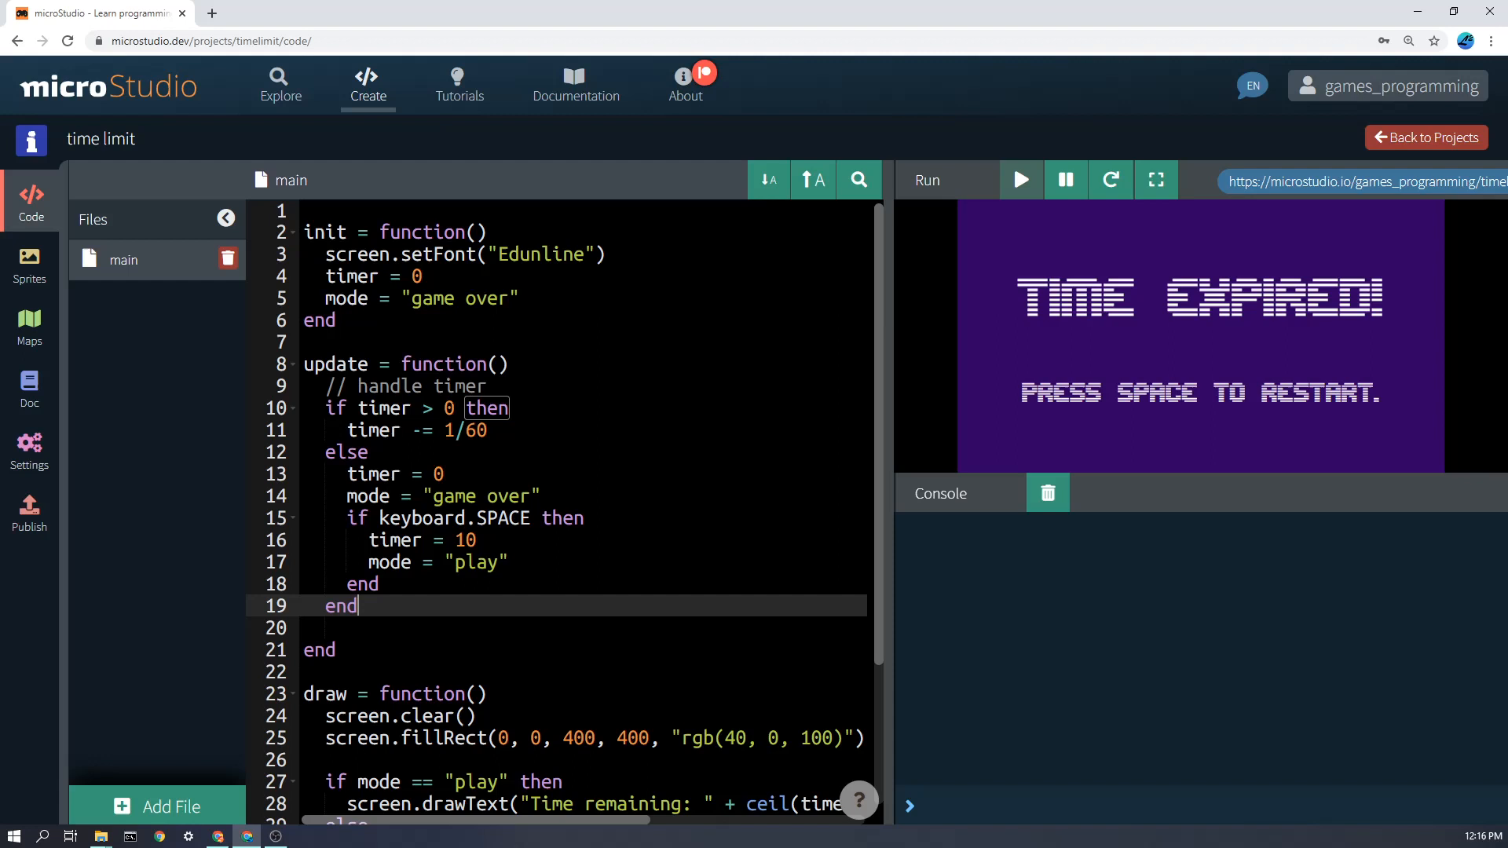
mouse_move(1103, 322)
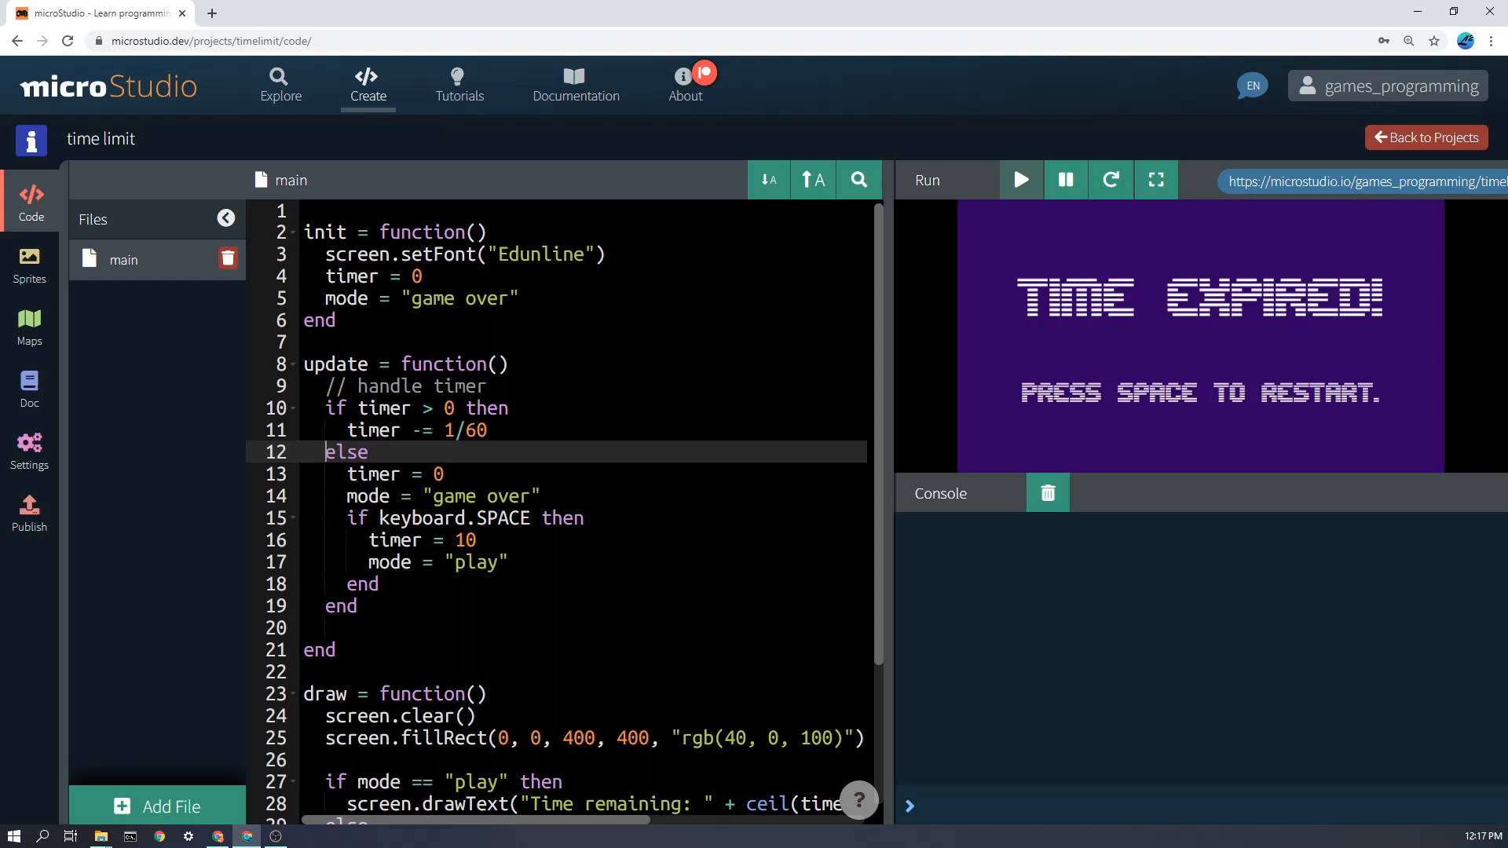
left_click(440, 473)
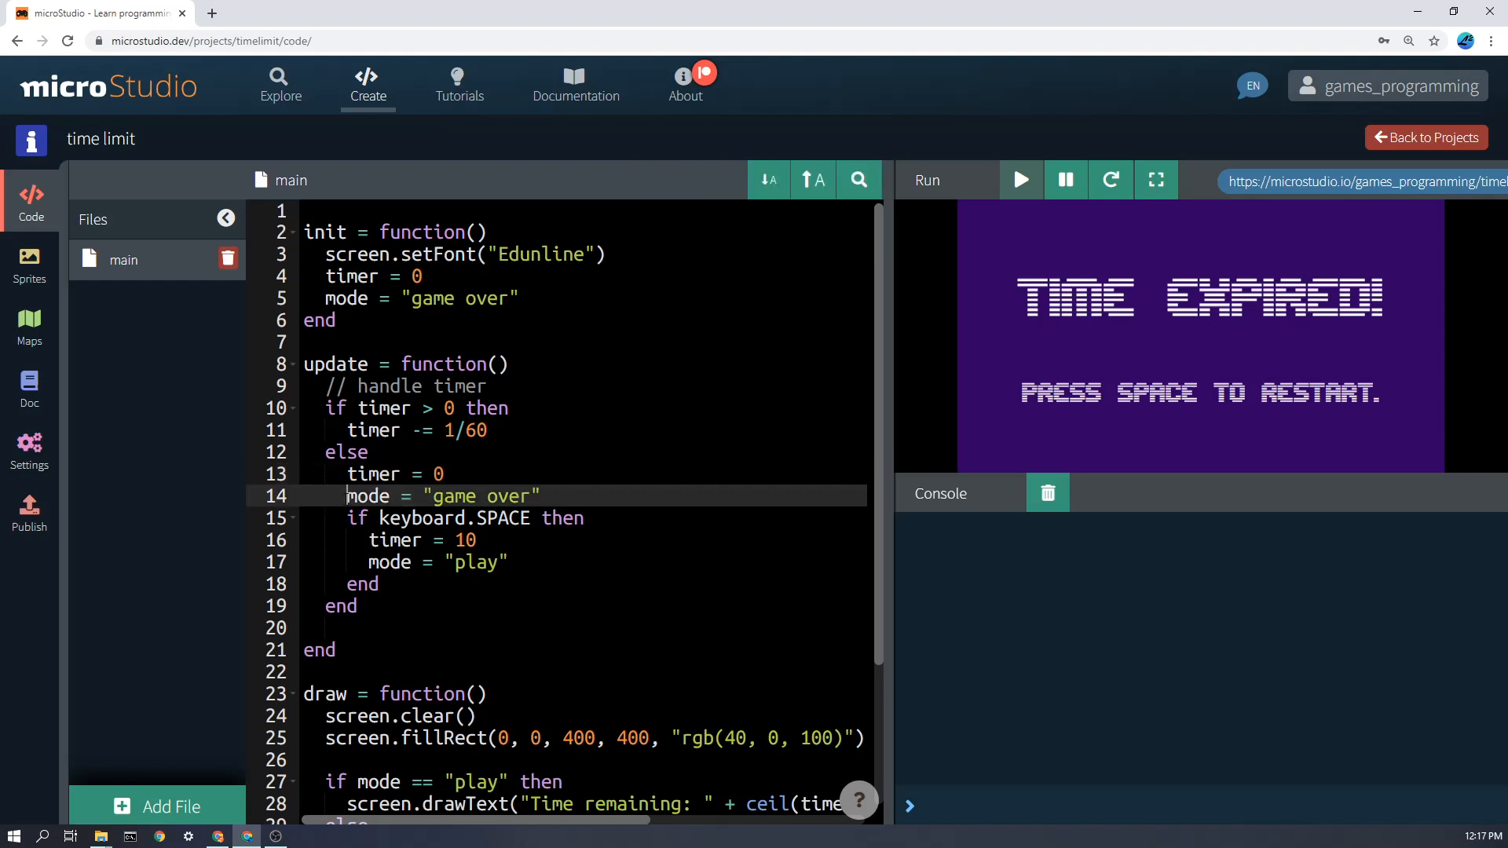
double_click(368, 495)
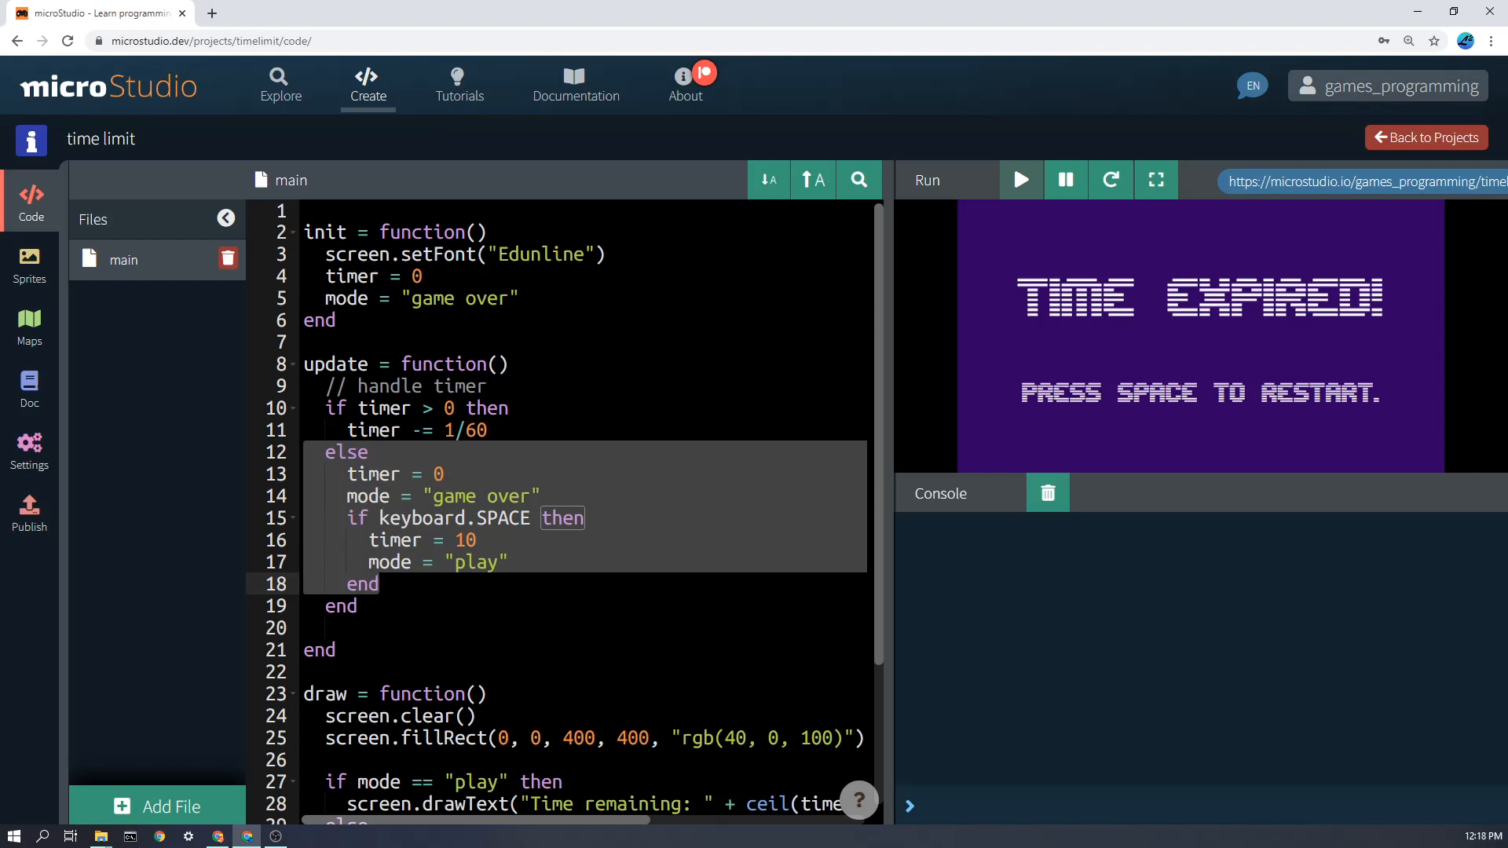
mouse_move(212, 559)
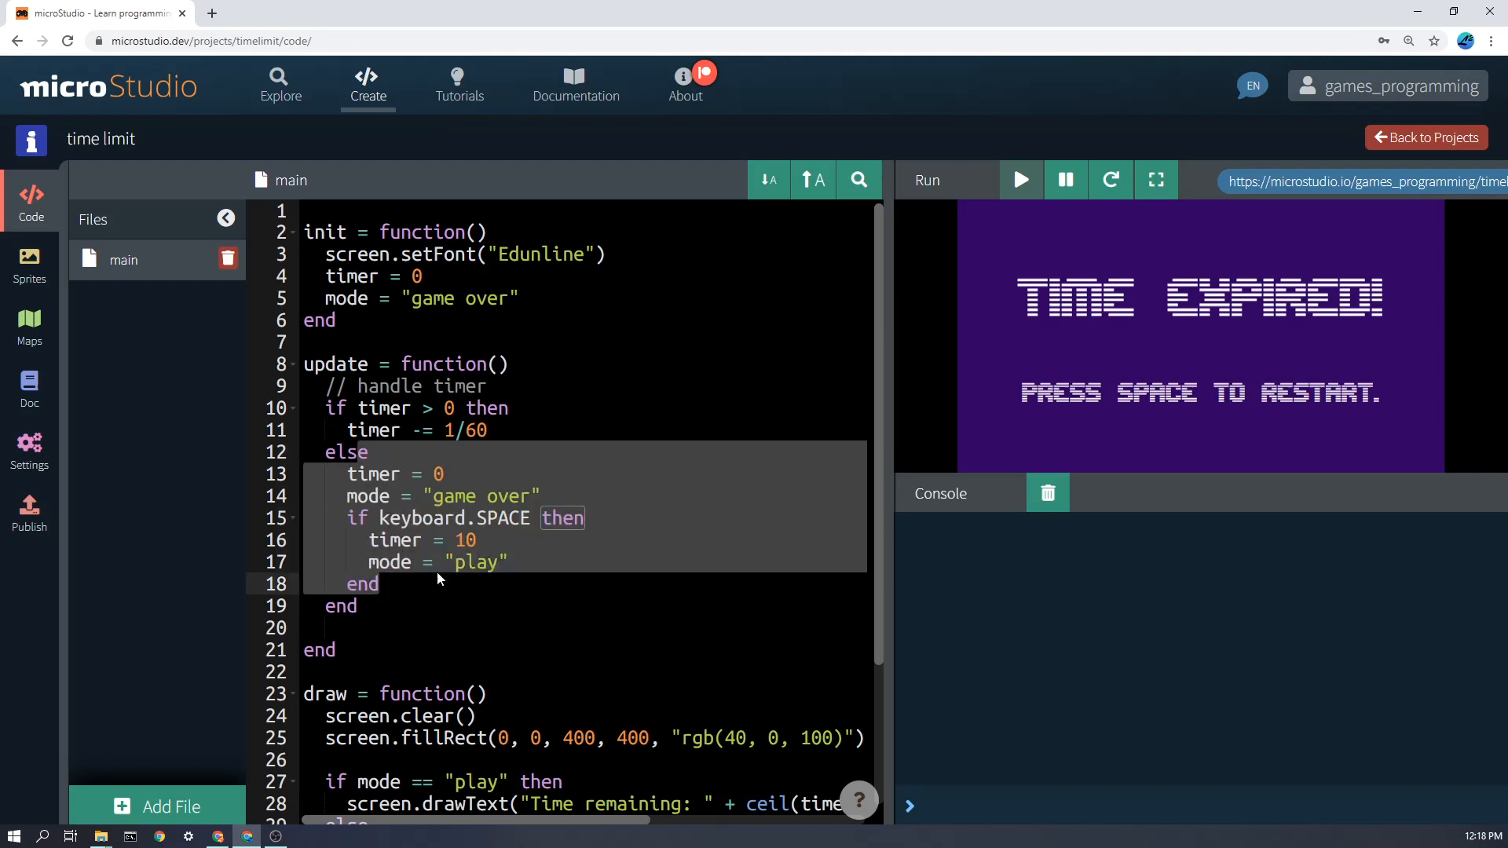
mouse_move(434, 553)
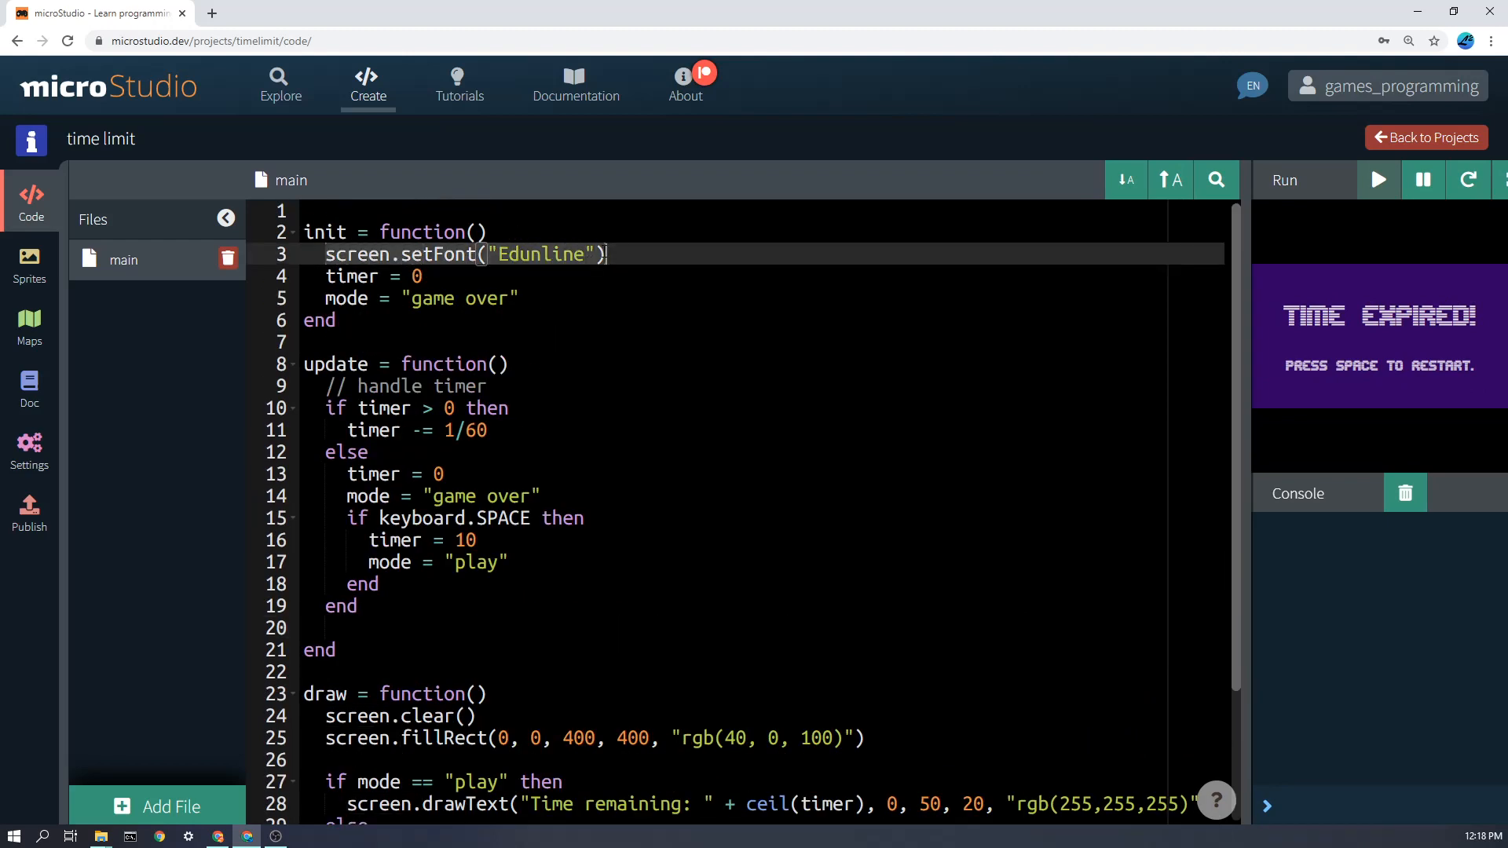
scroll("down", 3)
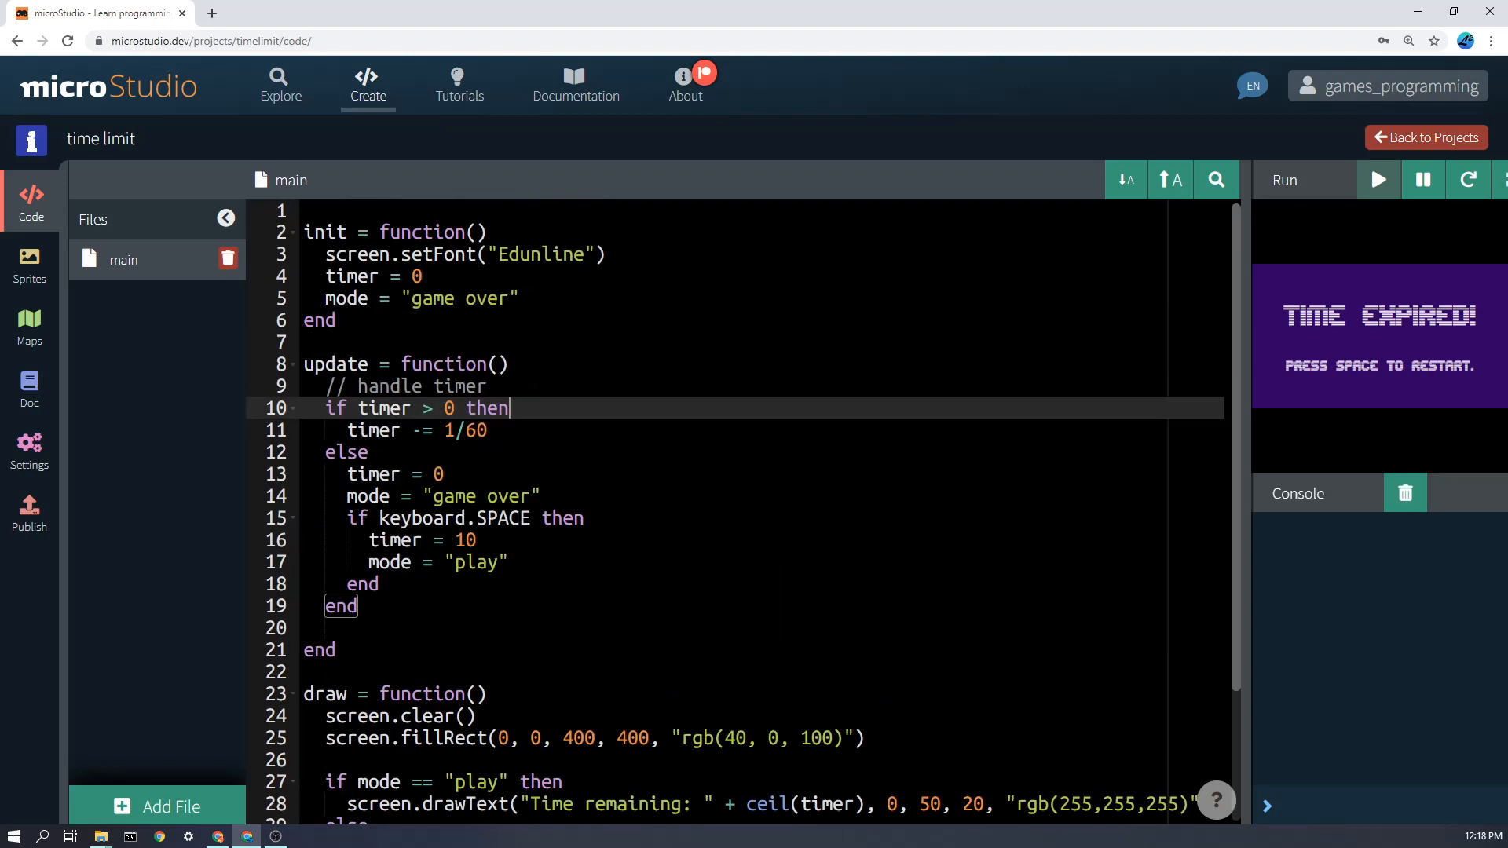
scroll("down", 3)
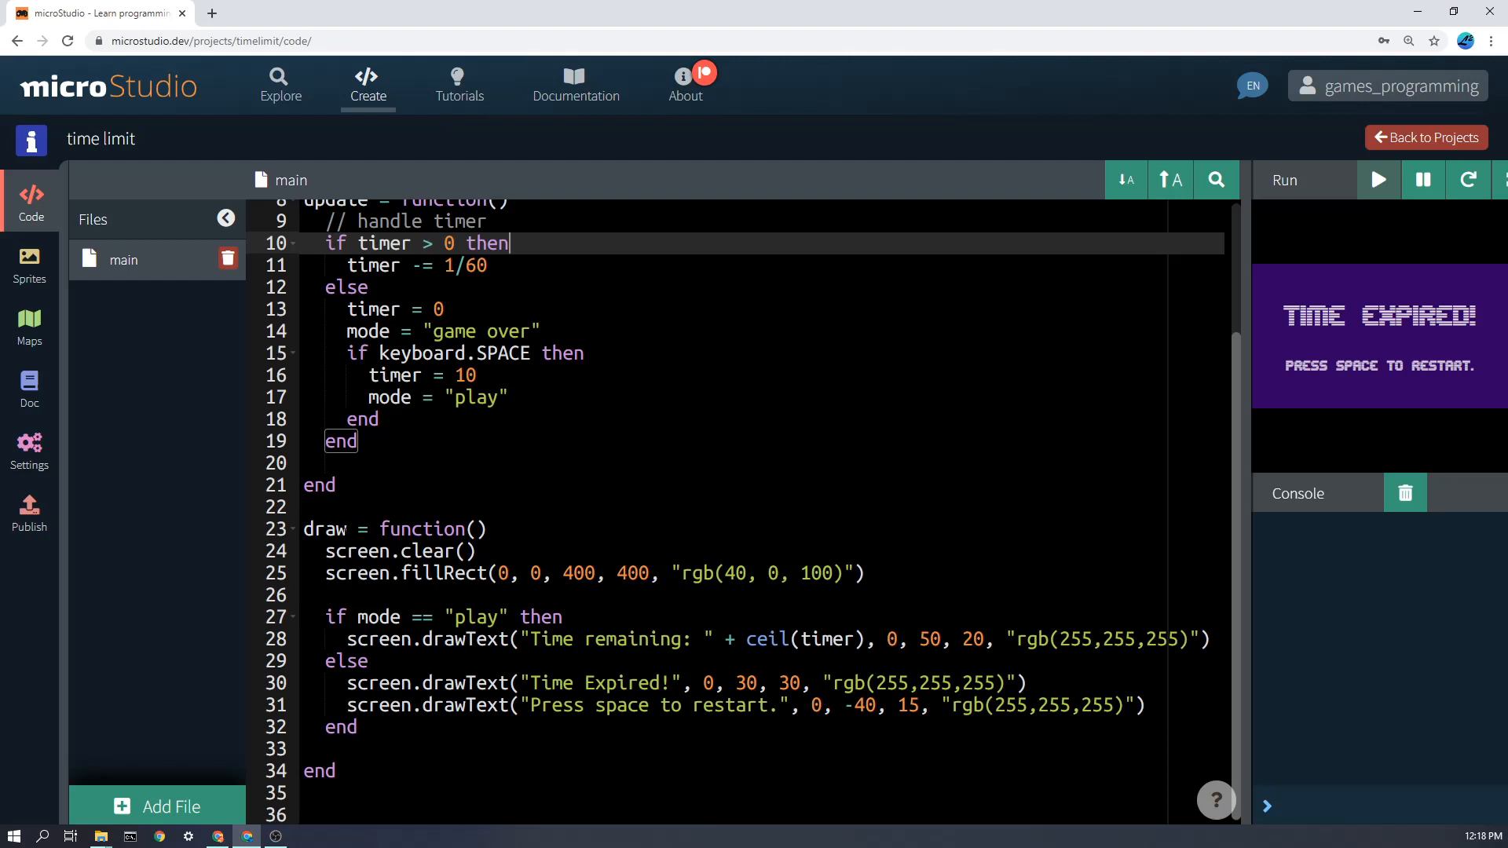